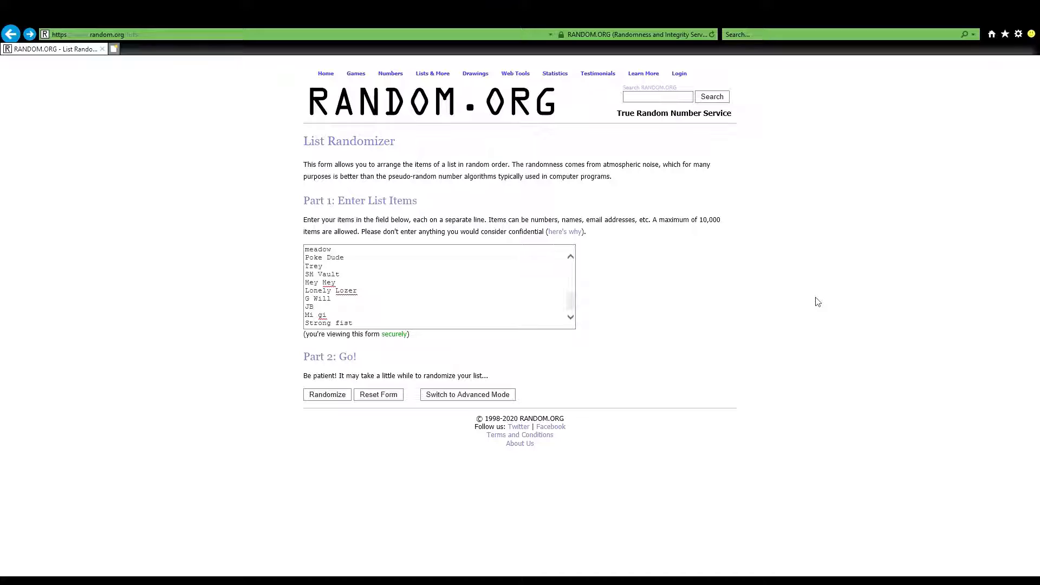
mouse_move(808, 307)
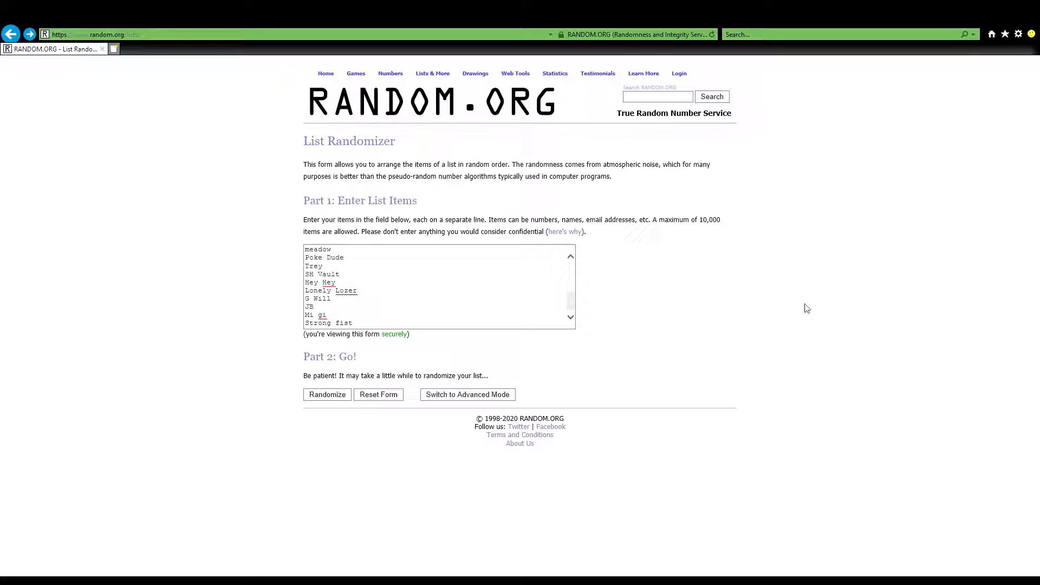
mouse_move(647, 326)
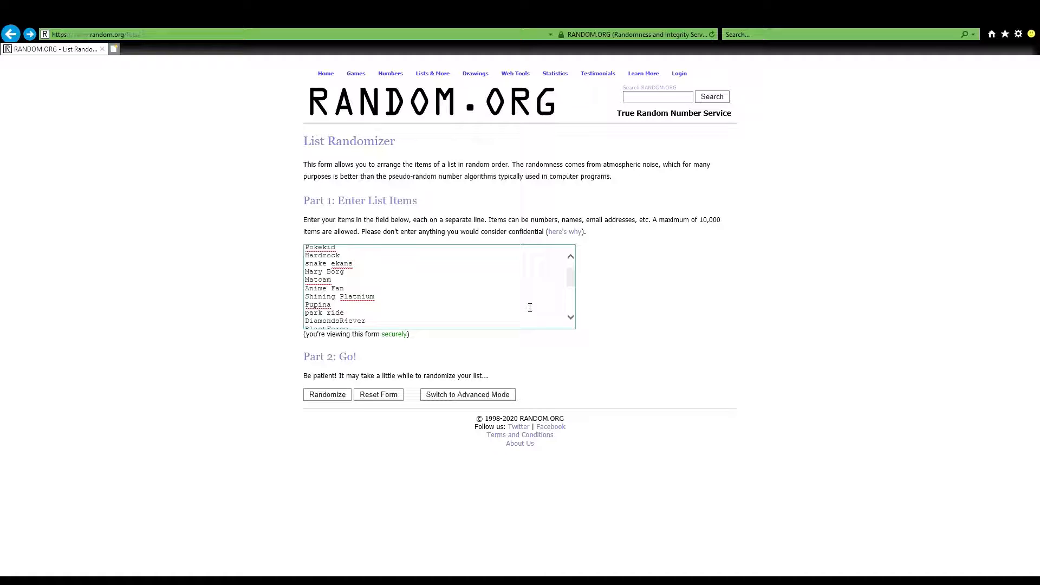
Submit the 25 entrant names to RANDOM.ORG for shuffling into random order.
scroll(up, 3)
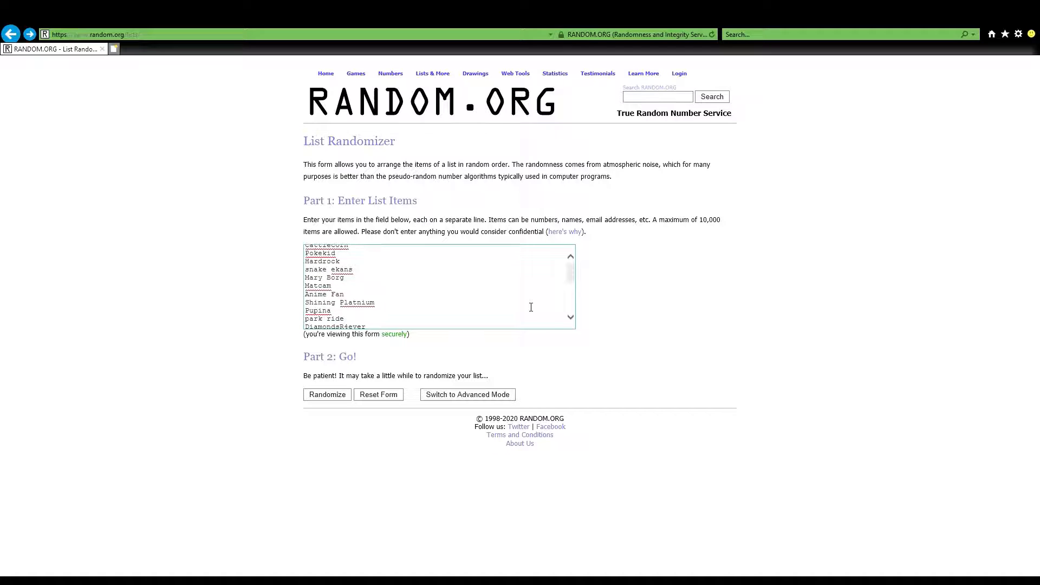
scroll(down, 3)
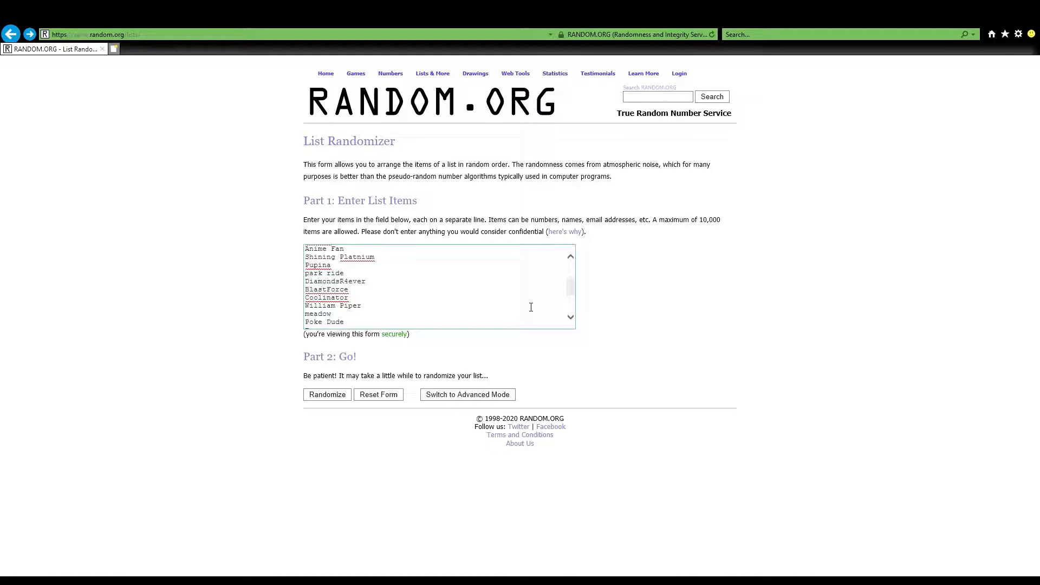
scroll(down, 3)
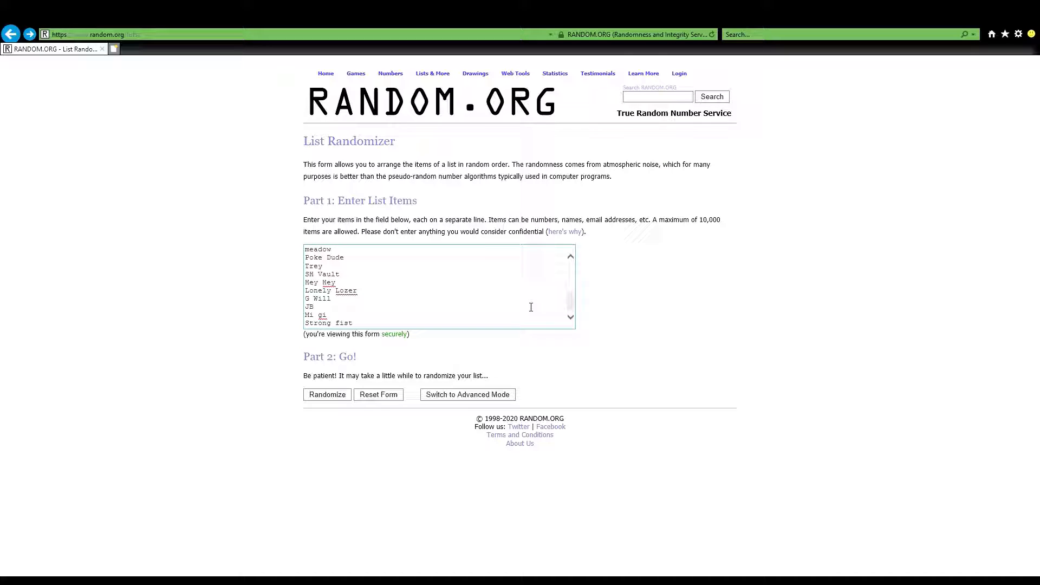
mouse_move(739, 339)
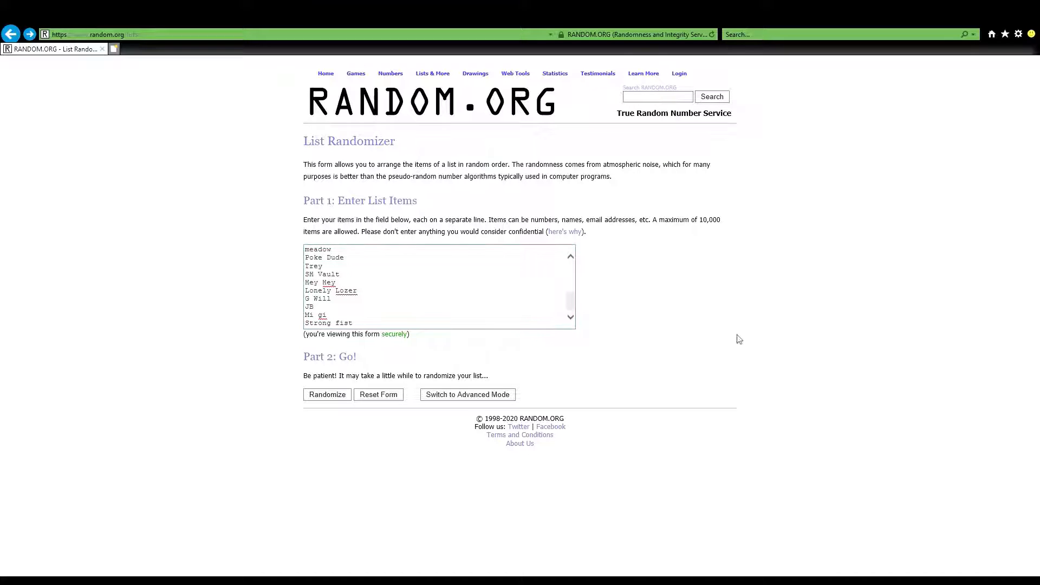
mouse_move(708, 322)
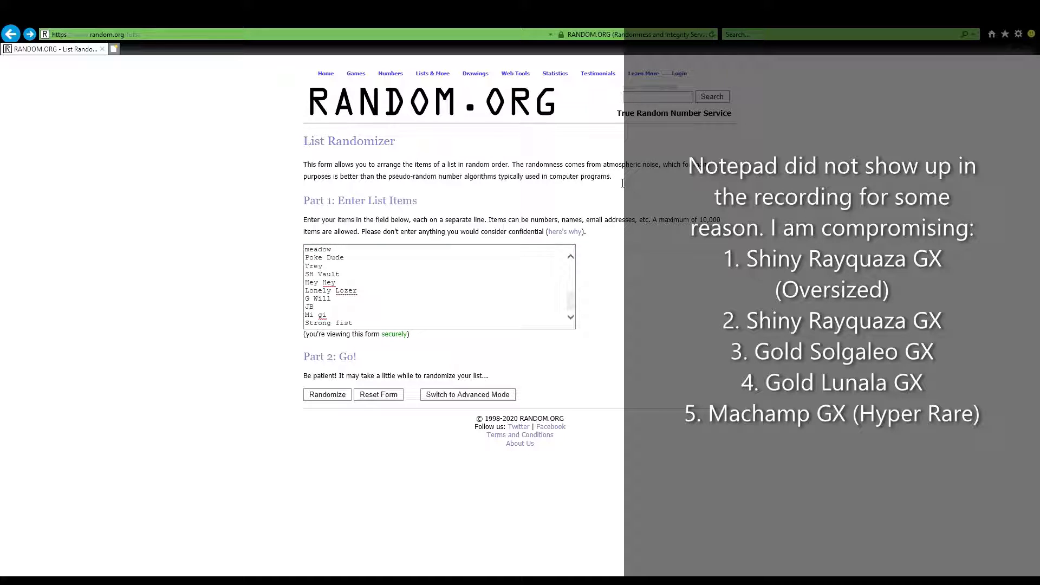
mouse_move(511, 221)
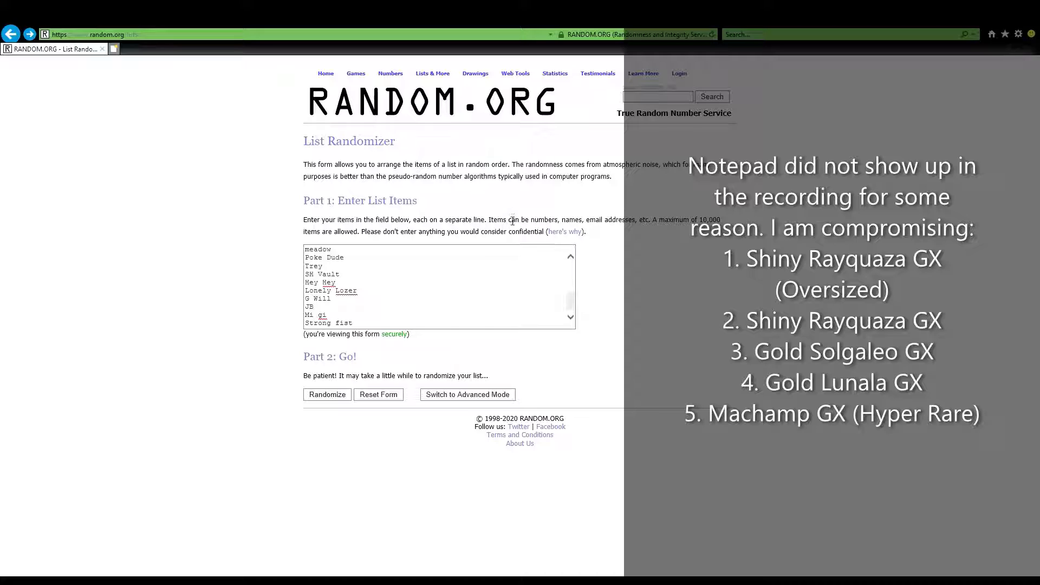
mouse_move(487, 177)
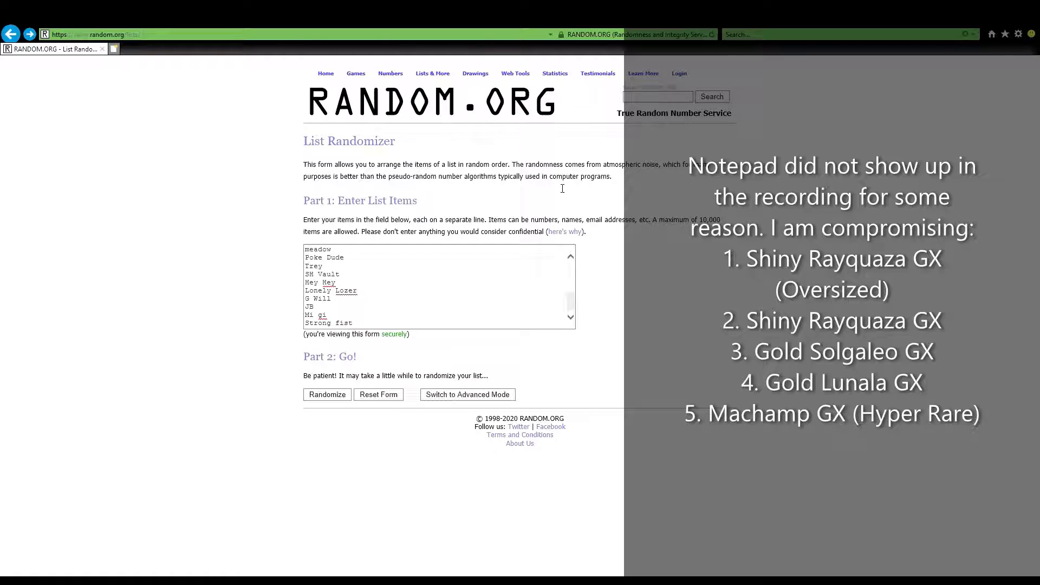
mouse_move(562, 197)
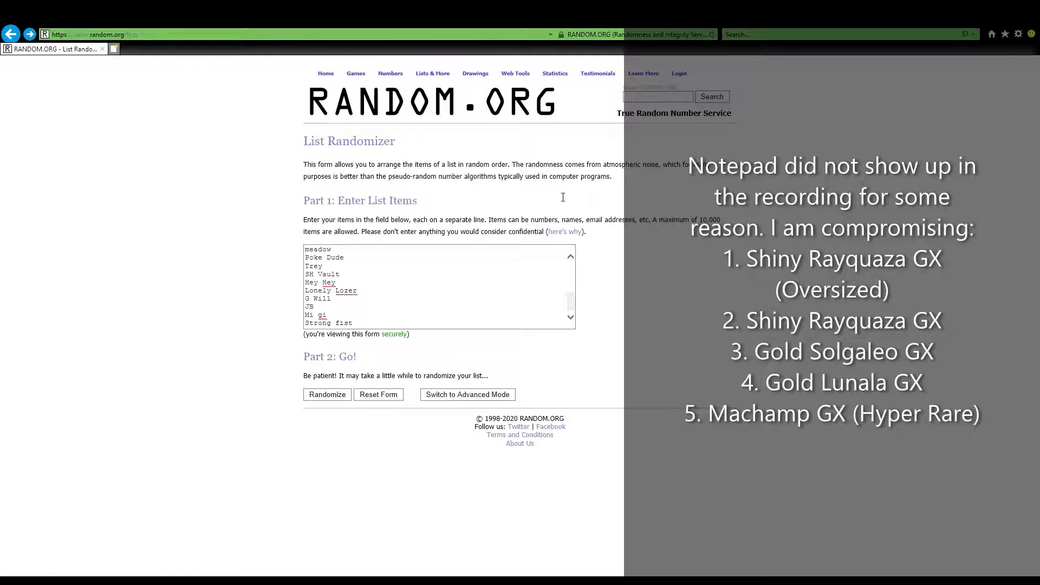
mouse_move(224, 304)
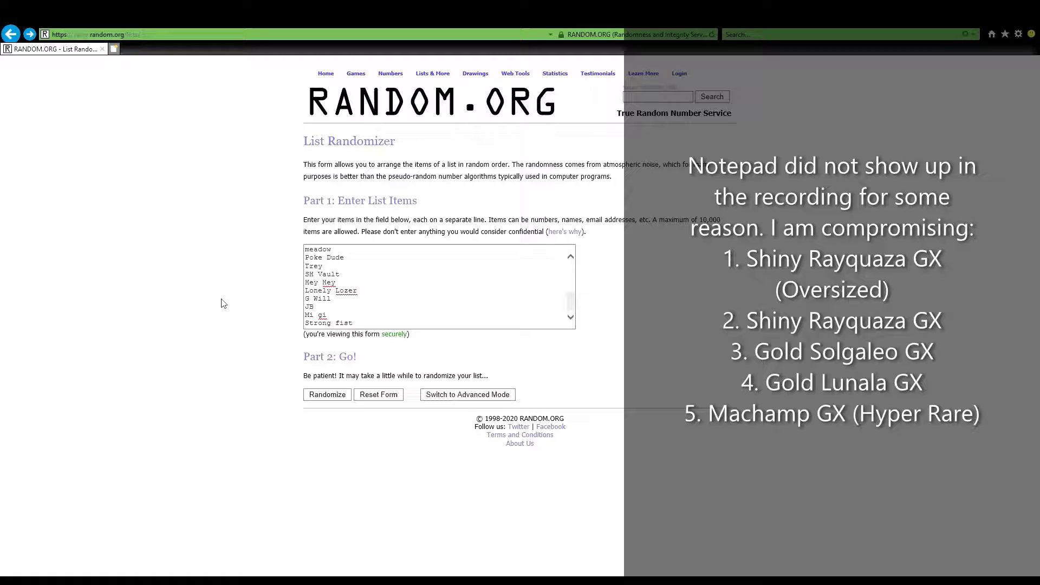
click(326, 394)
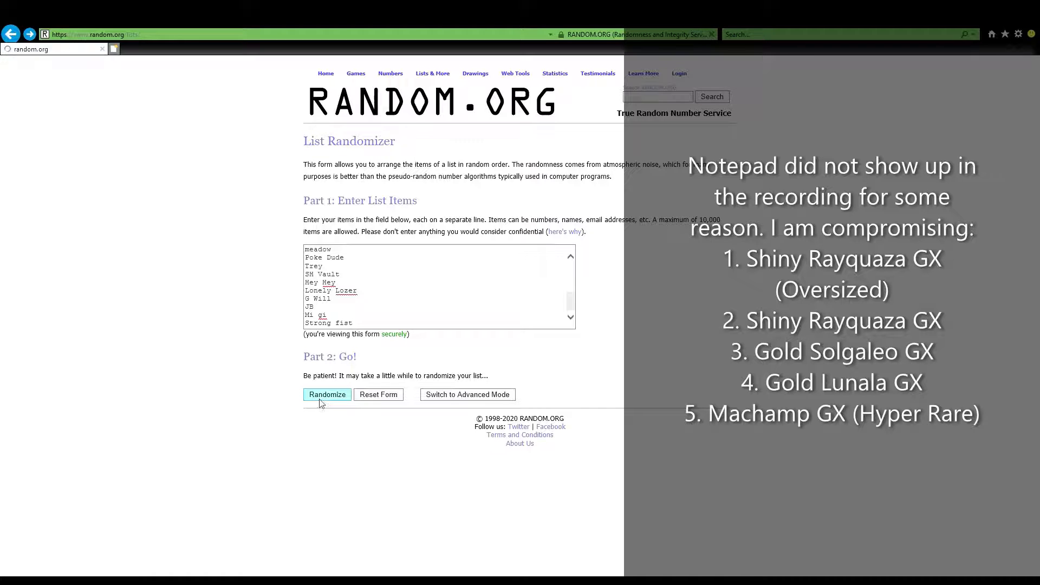
Bring up the results page listing all 25 entrants shuffled, with Poke Dude first.
click(328, 394)
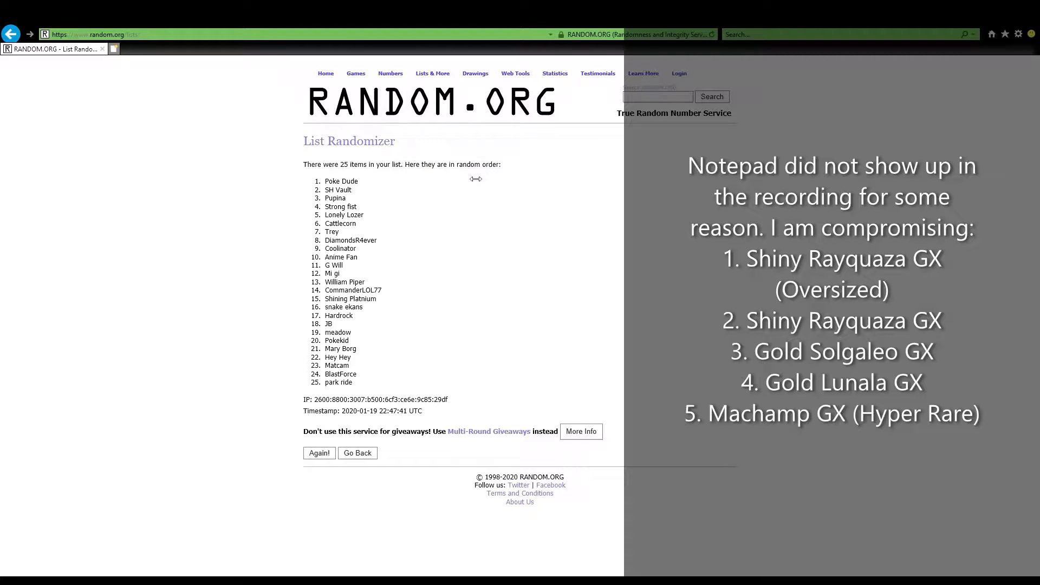
mouse_move(633, 250)
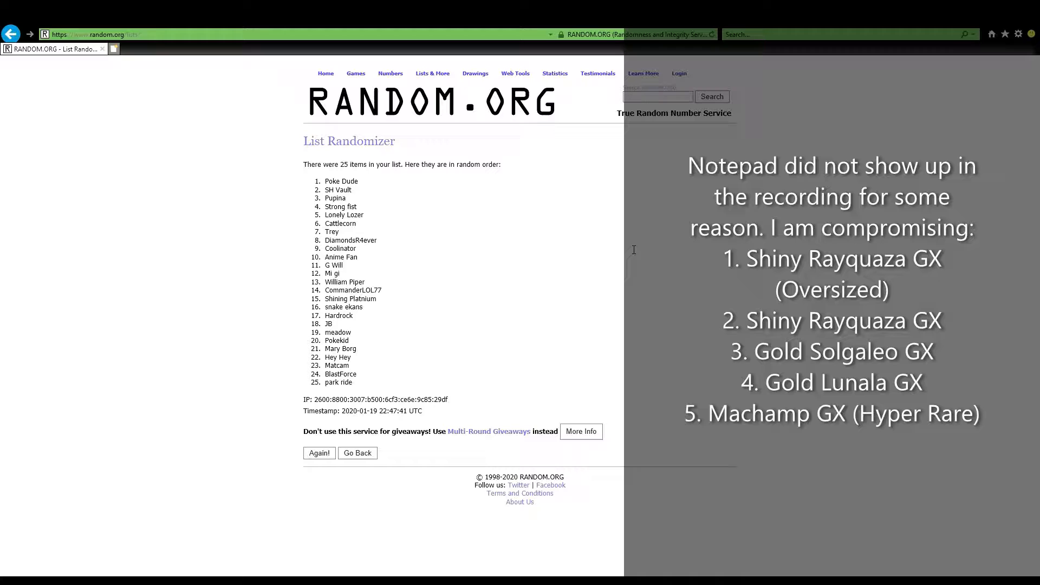
mouse_move(565, 192)
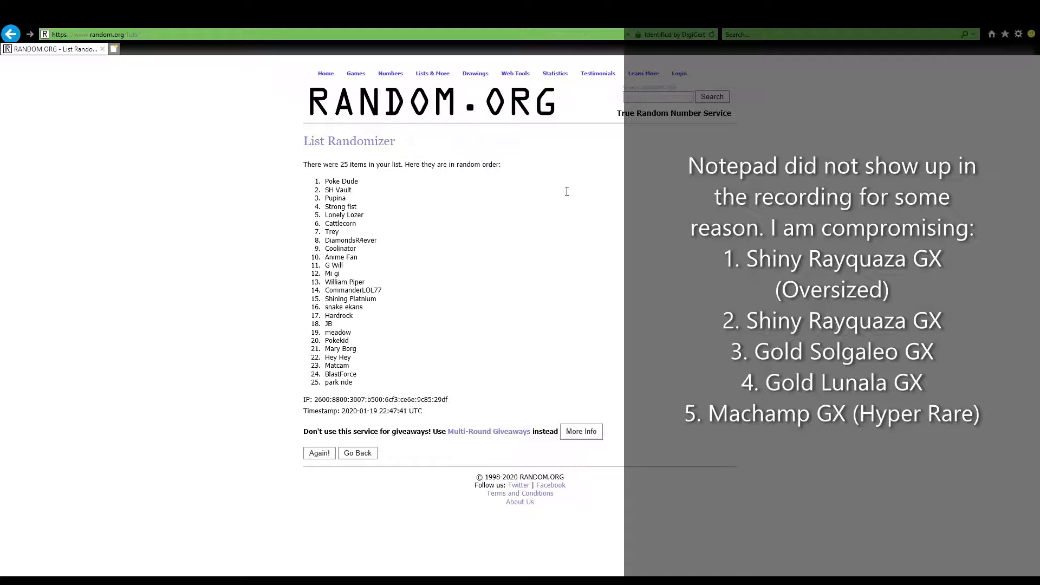
mouse_move(742, 289)
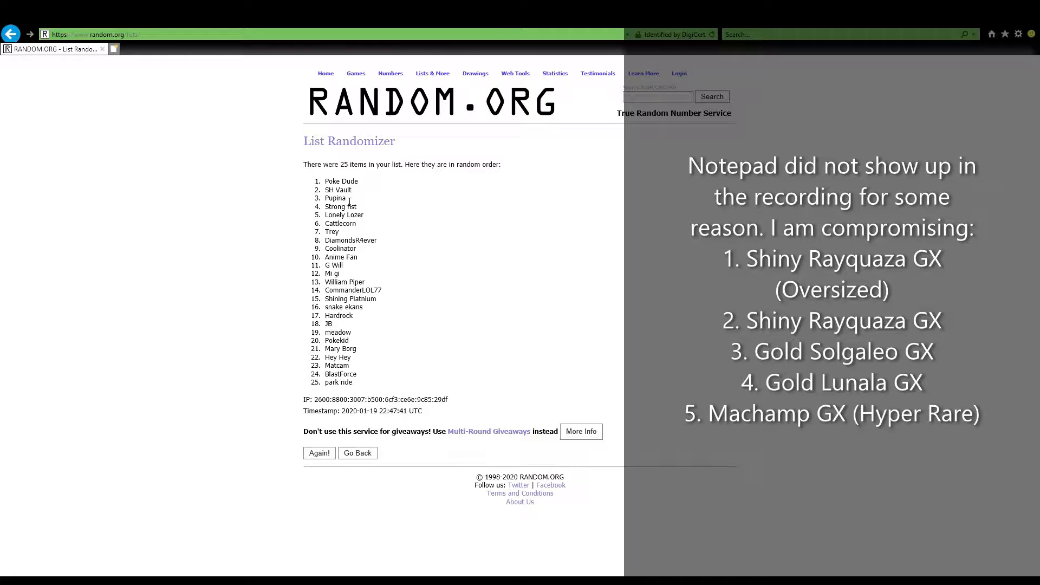
mouse_move(676, 290)
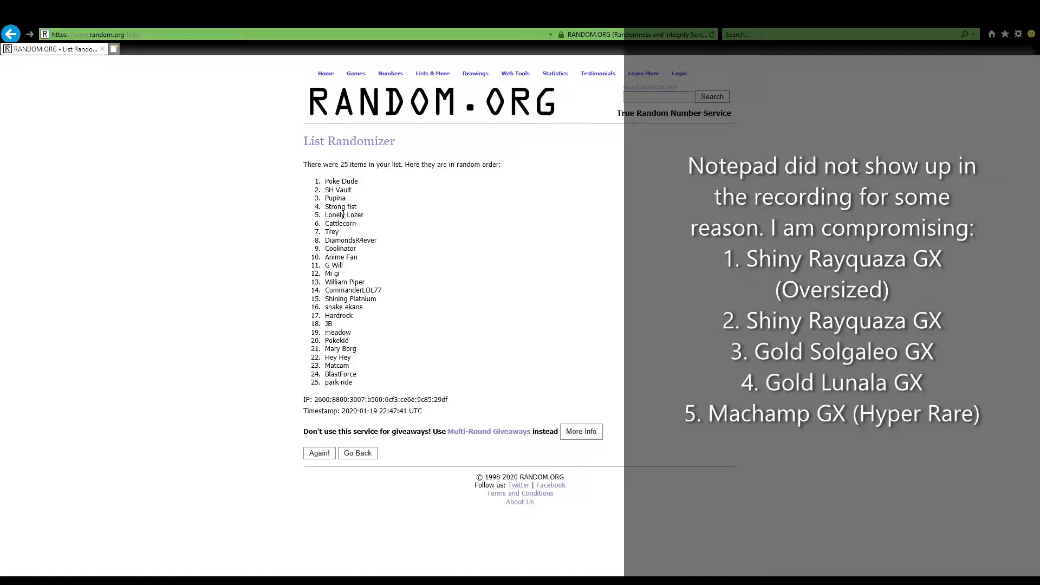
mouse_move(488, 211)
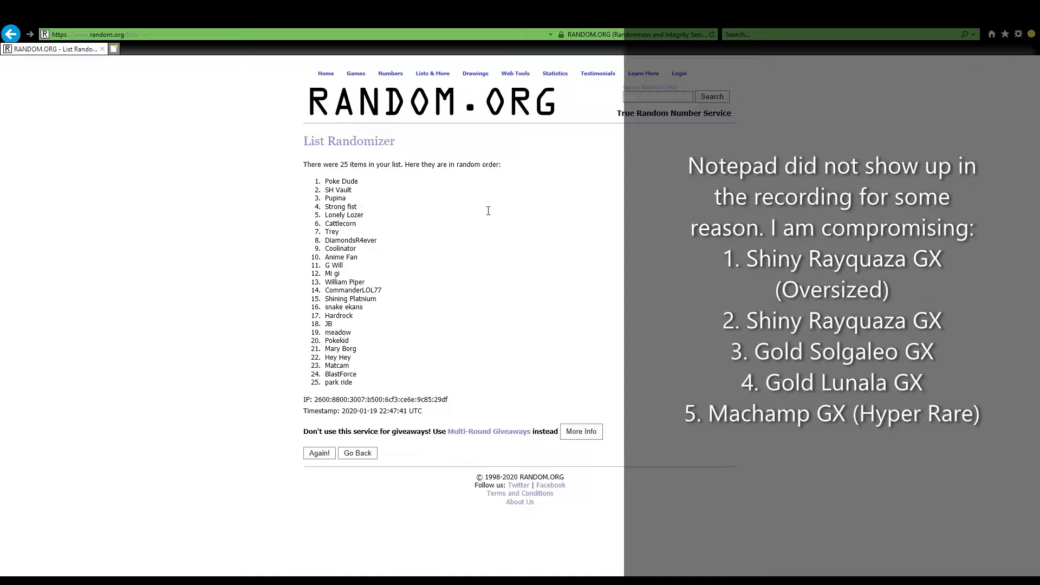
mouse_move(527, 210)
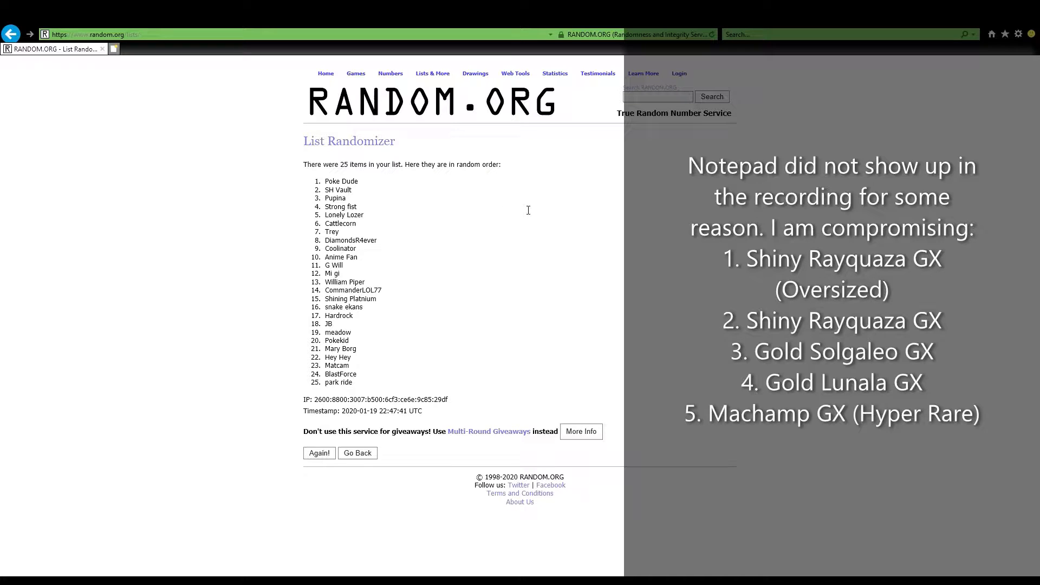
mouse_move(400, 225)
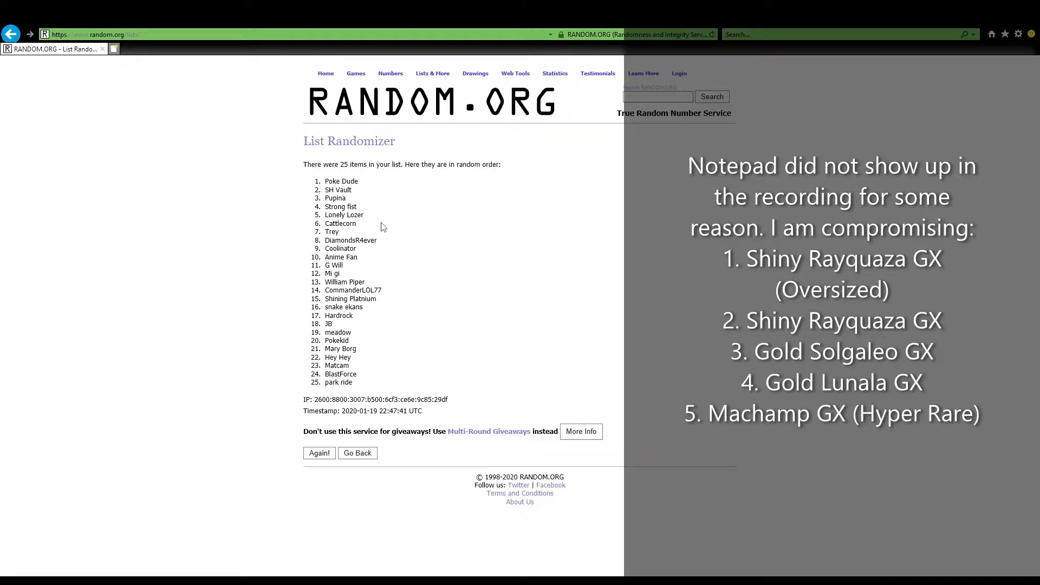
mouse_move(475, 219)
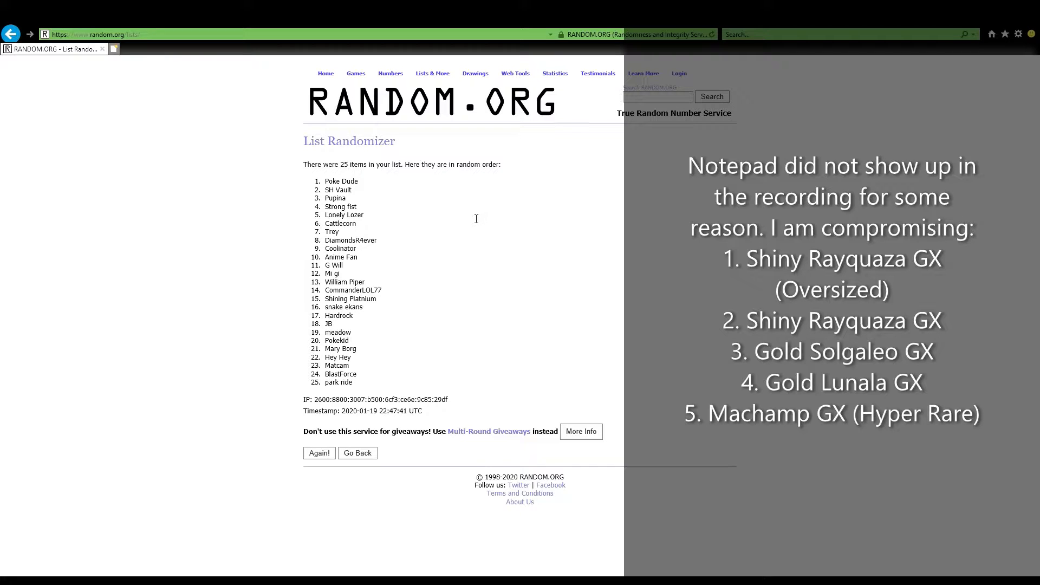
mouse_move(639, 287)
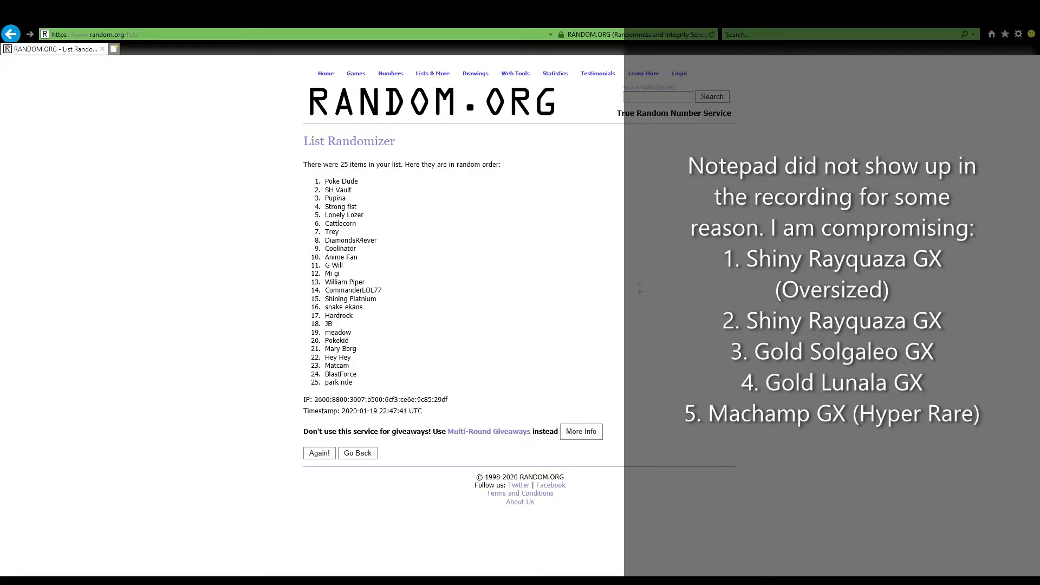
mouse_move(455, 284)
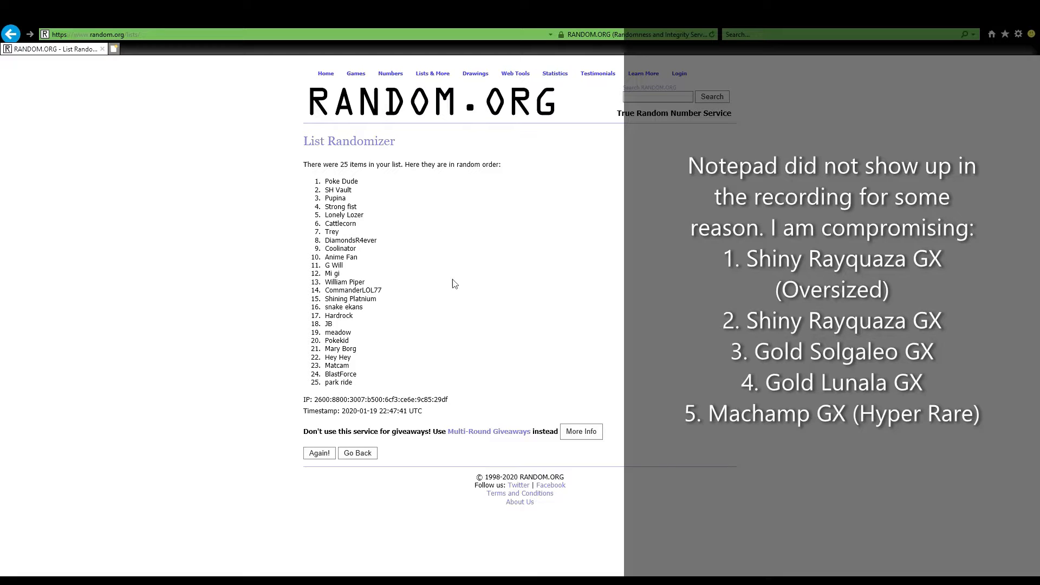